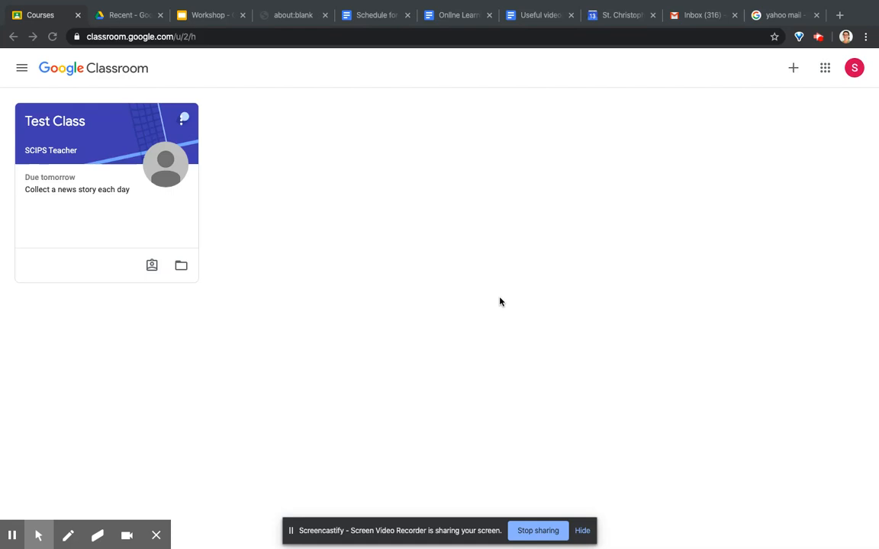
mouse_move(513, 256)
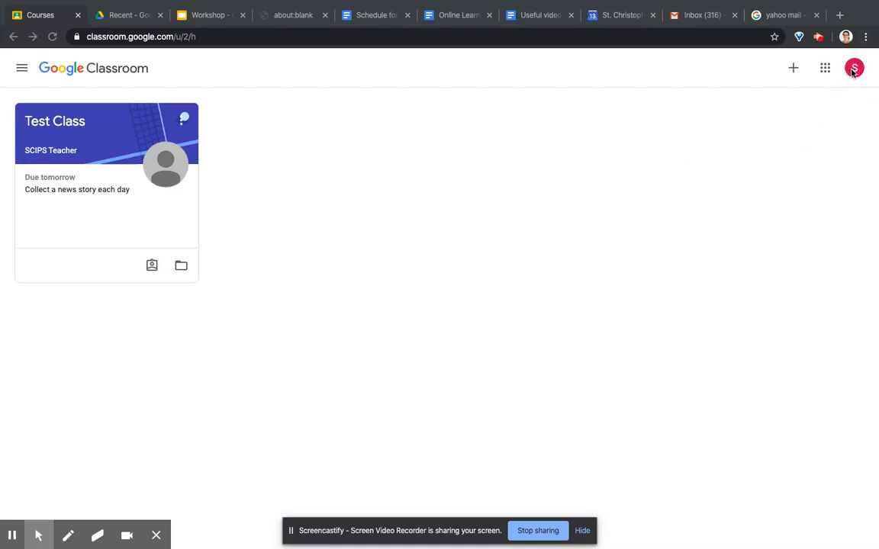
Check the signed-in Google account details, then enter the Test Class from its card.
click(852, 67)
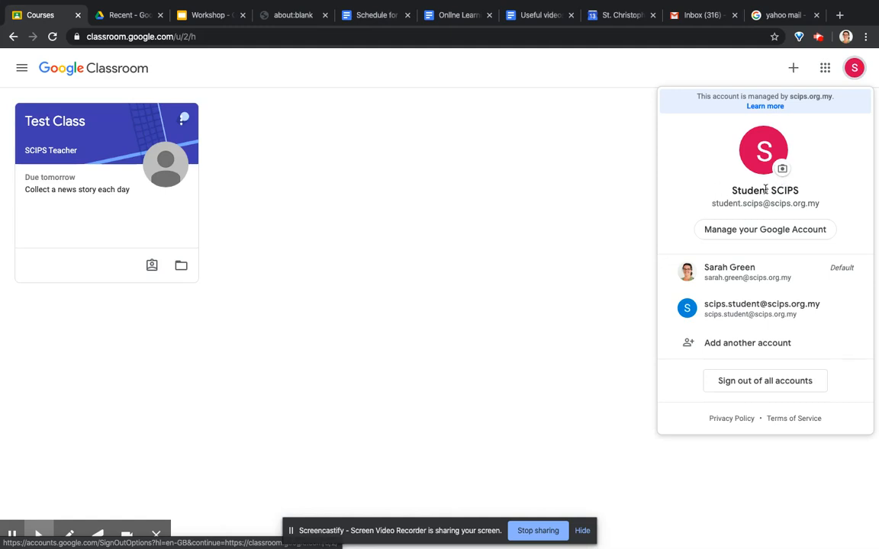
click(354, 177)
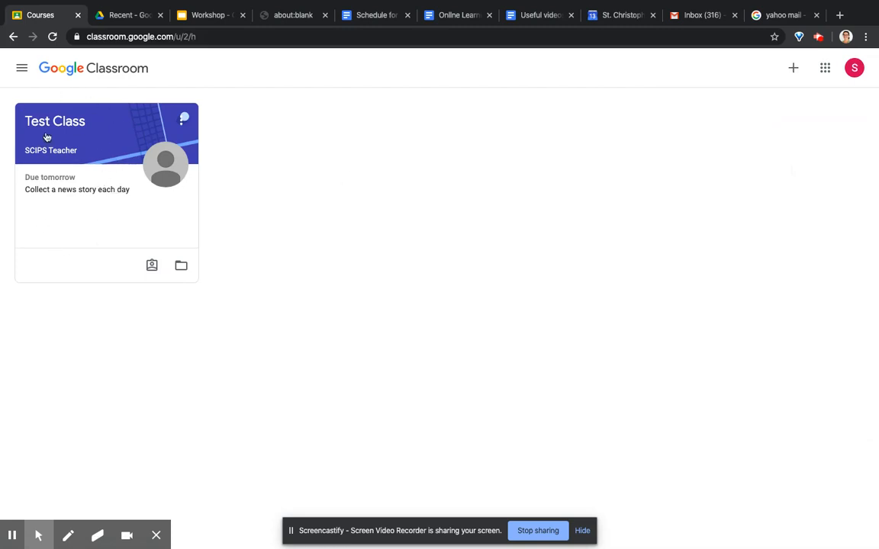
click(52, 123)
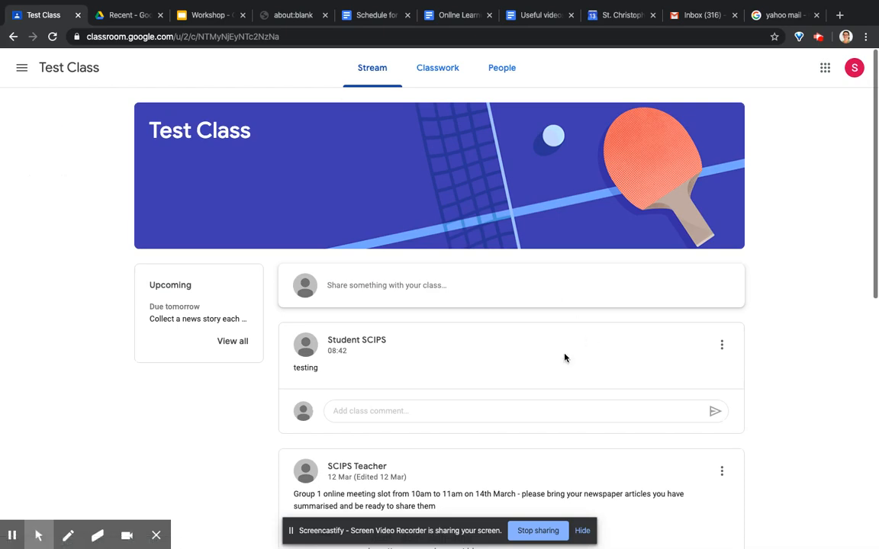
mouse_move(372, 378)
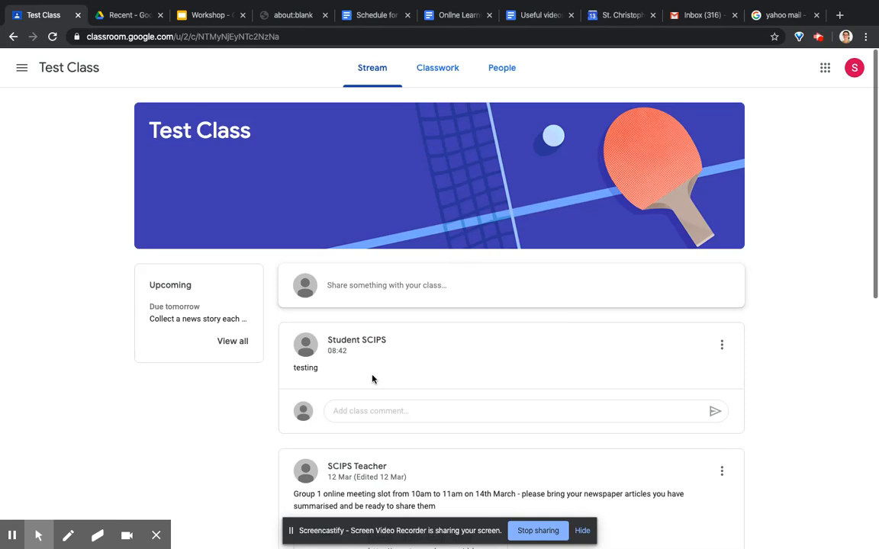
Scroll through the Test Class stream posts and return to the top.
scroll(down, 3)
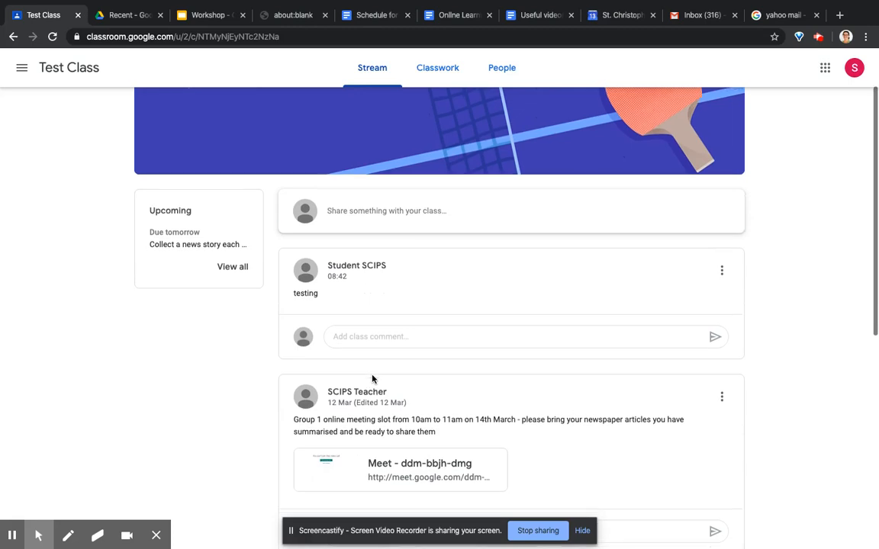
scroll(down, 3)
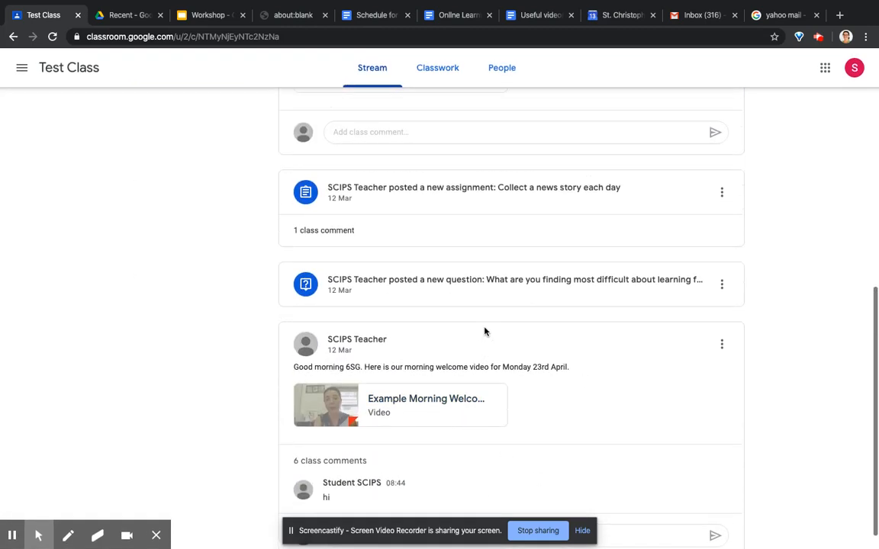
scroll(up, 3)
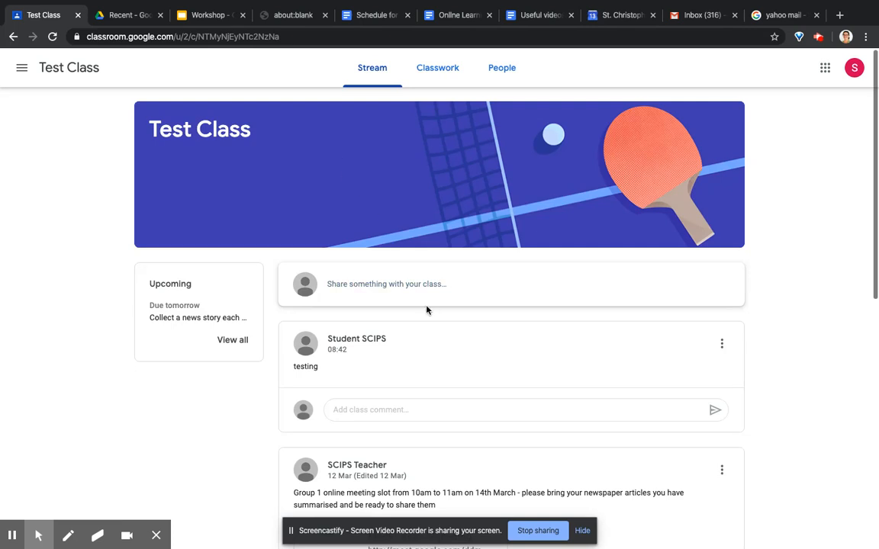
mouse_move(437, 68)
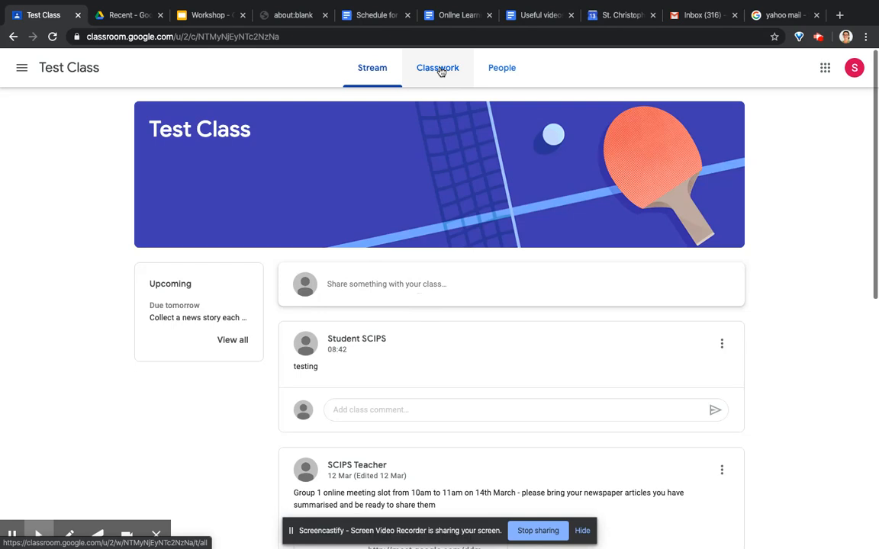
Show the Classwork page with work grouped under English and General topics.
click(436, 68)
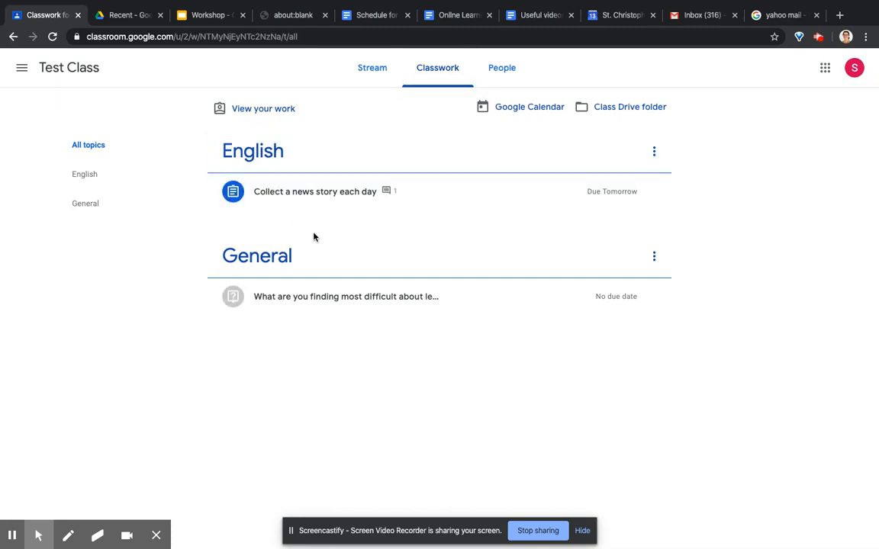
mouse_move(208, 265)
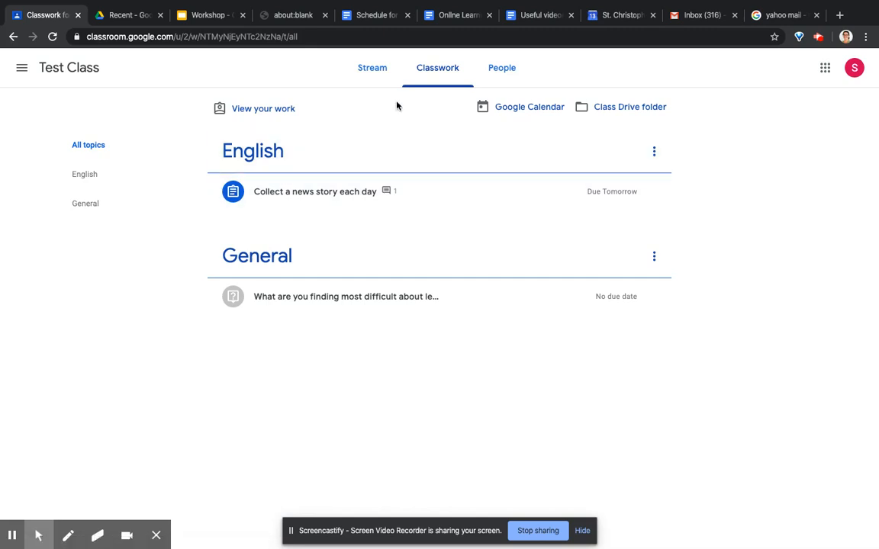
mouse_move(504, 67)
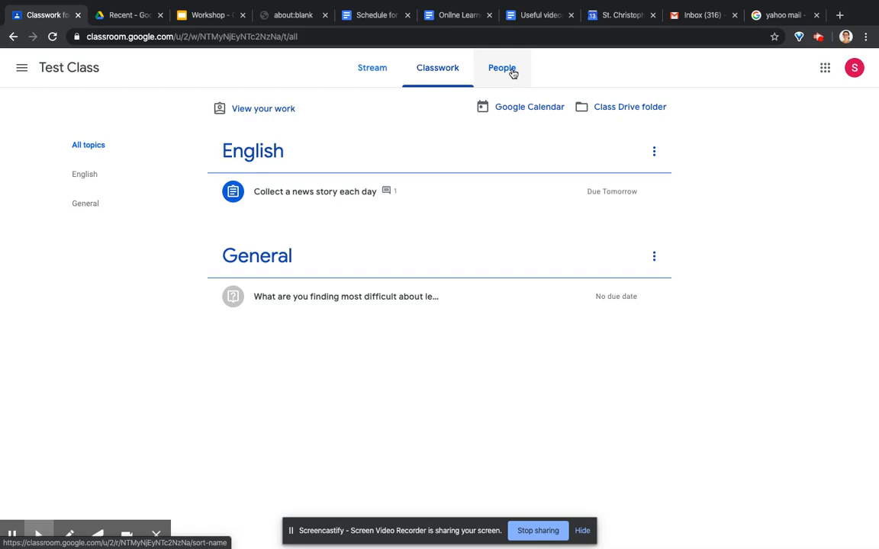
View the People page listing SCIPS Teacher, then return to the class Stream.
click(502, 67)
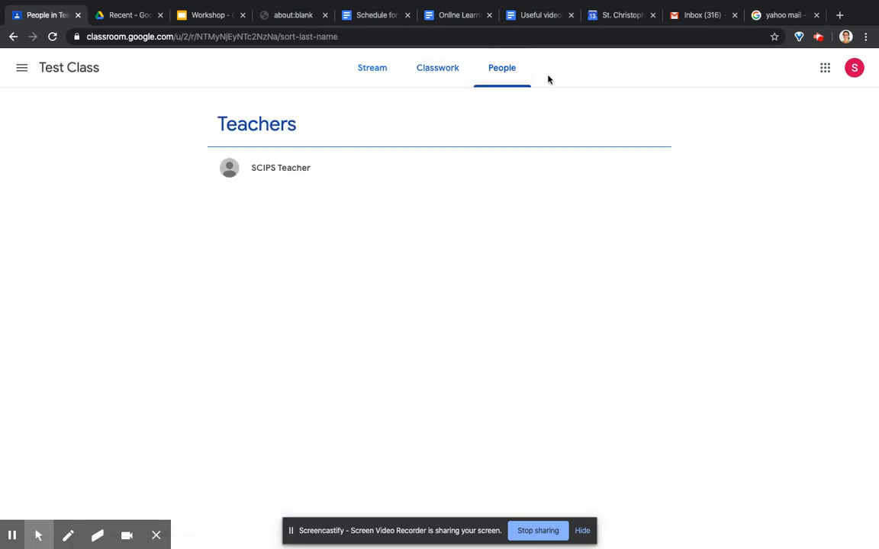
mouse_move(372, 73)
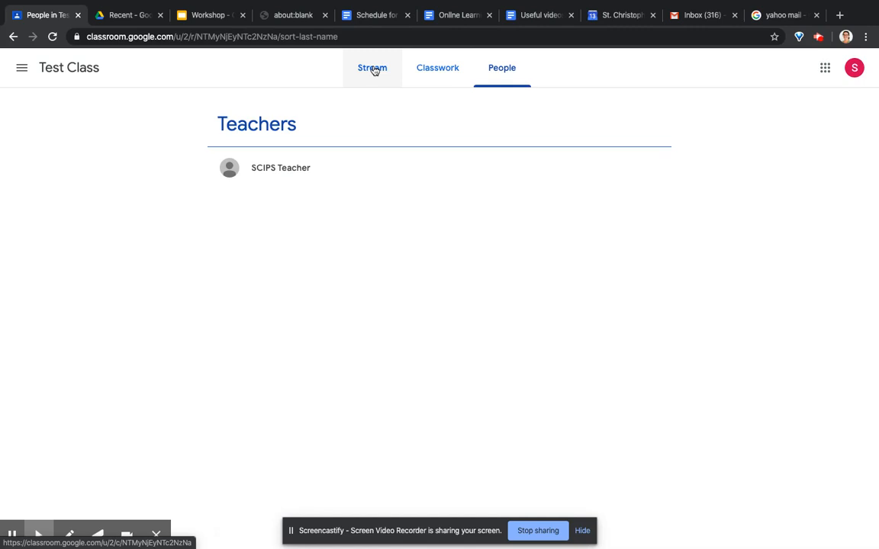
mouse_move(319, 184)
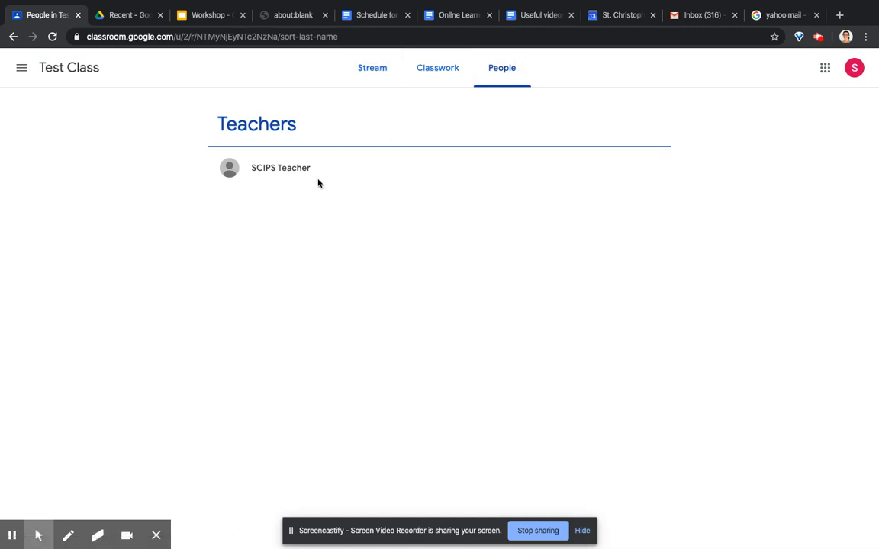
mouse_move(363, 67)
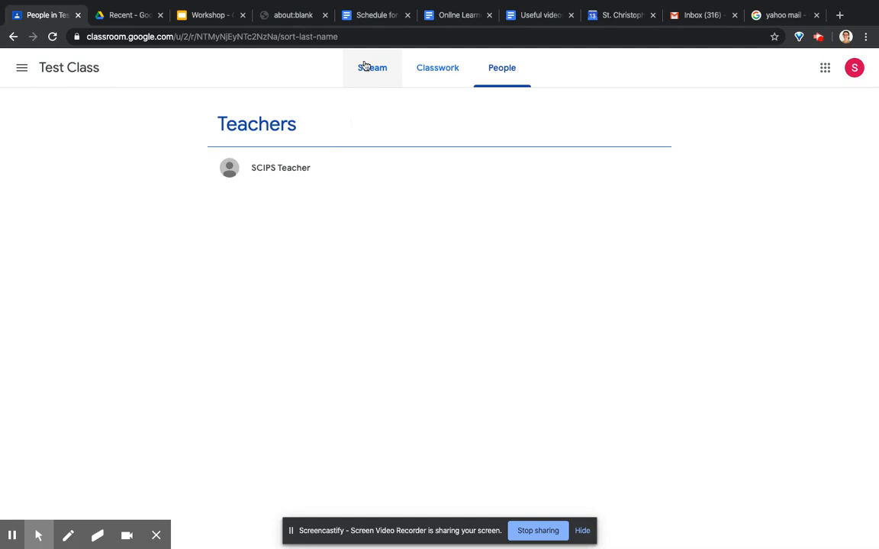
click(370, 67)
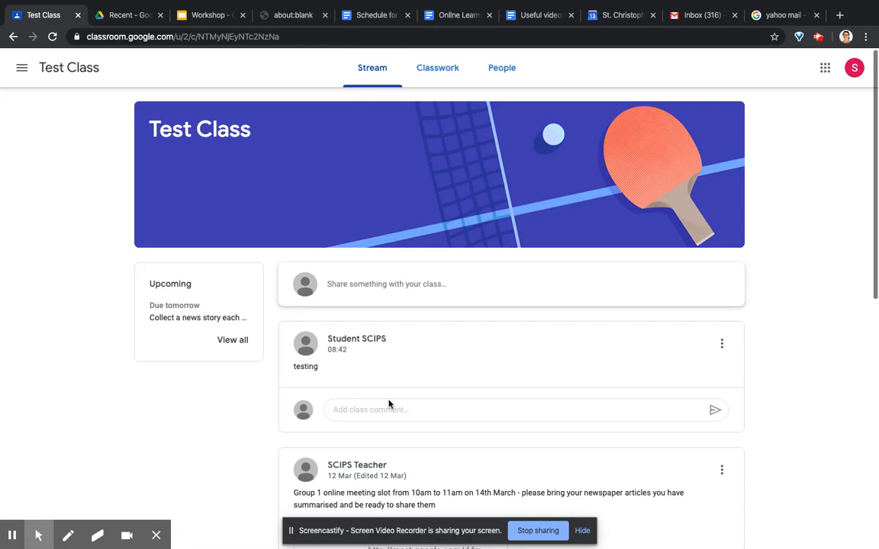
mouse_move(293, 259)
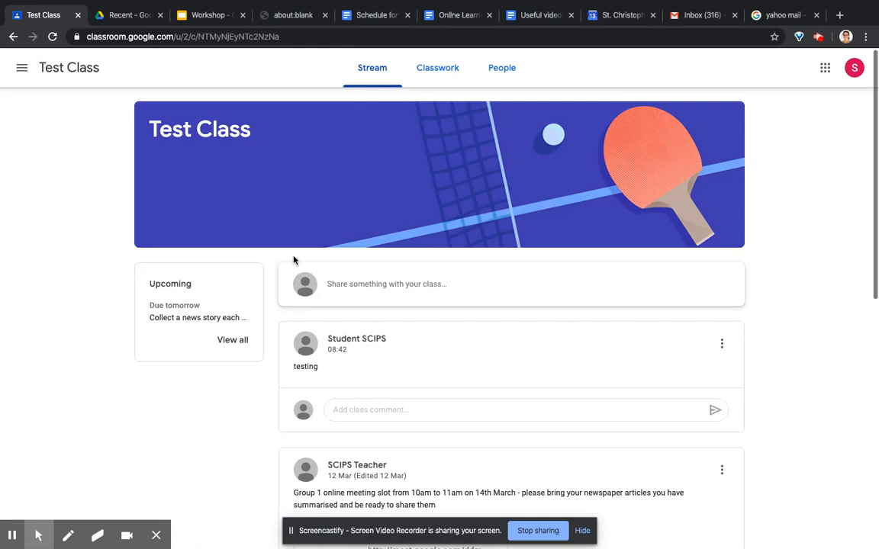
mouse_move(33, 83)
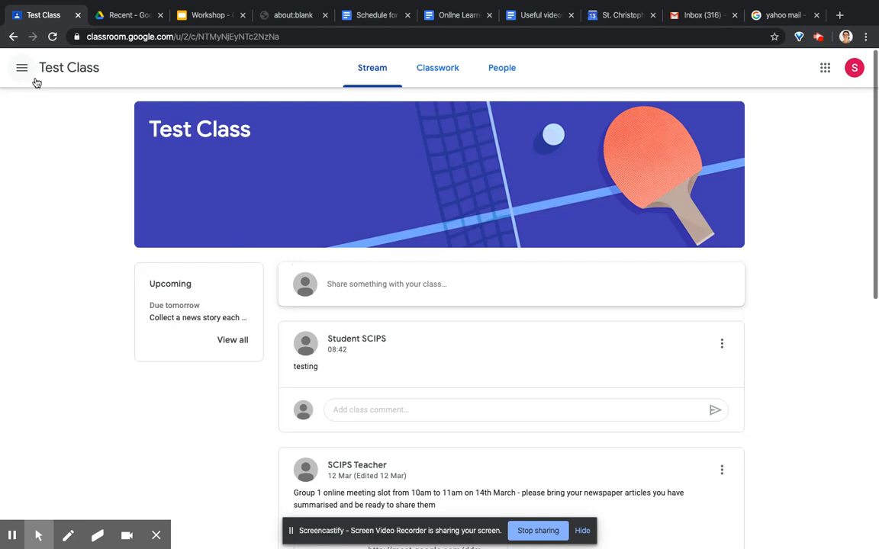
click(22, 68)
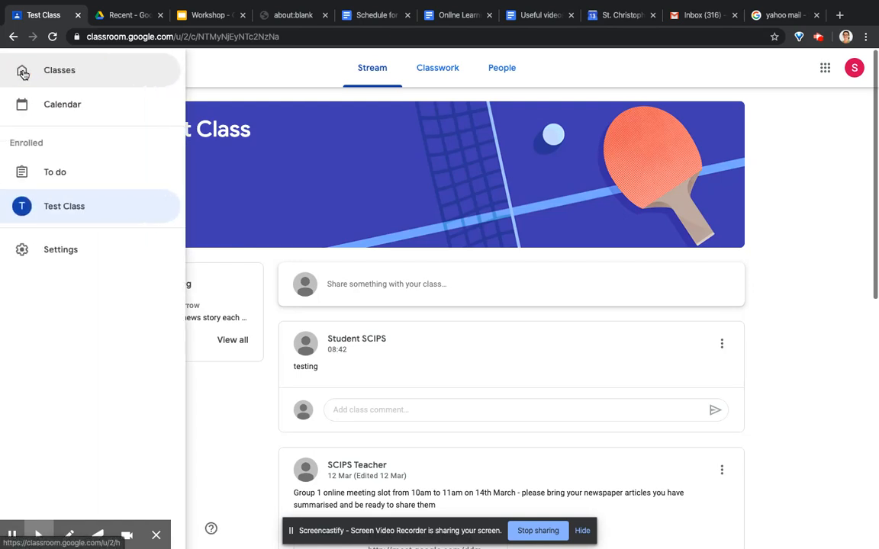
mouse_move(58, 107)
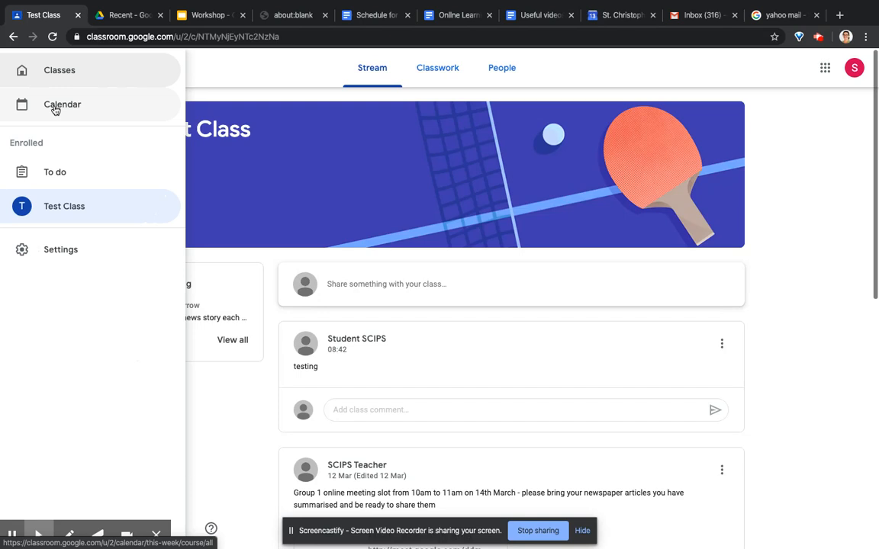
click(61, 103)
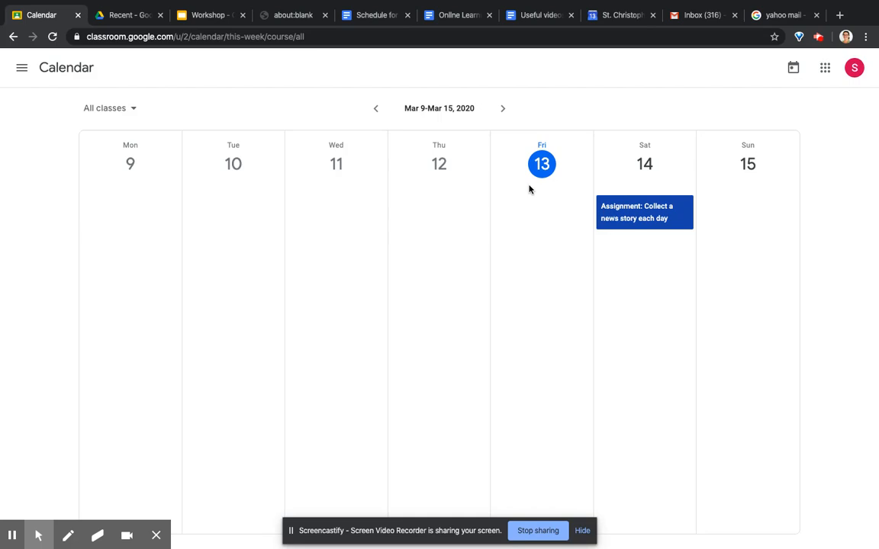
mouse_move(631, 242)
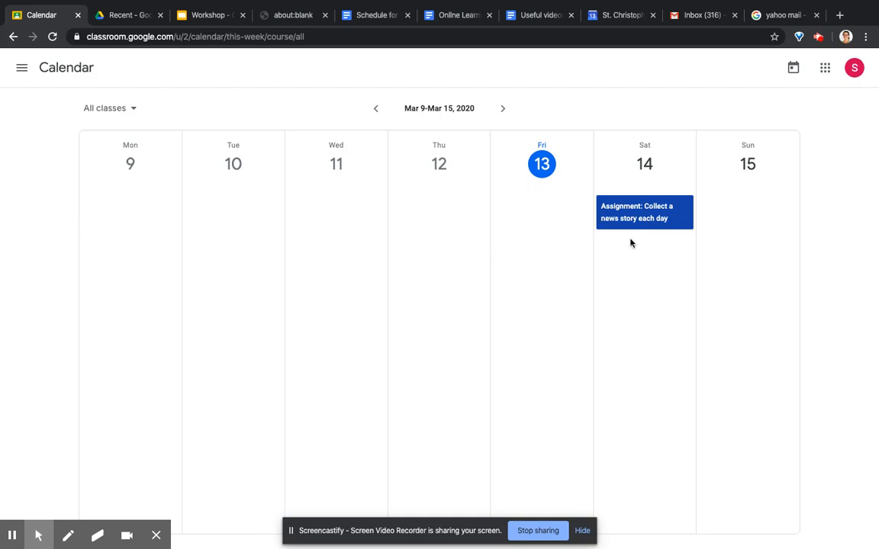
mouse_move(642, 233)
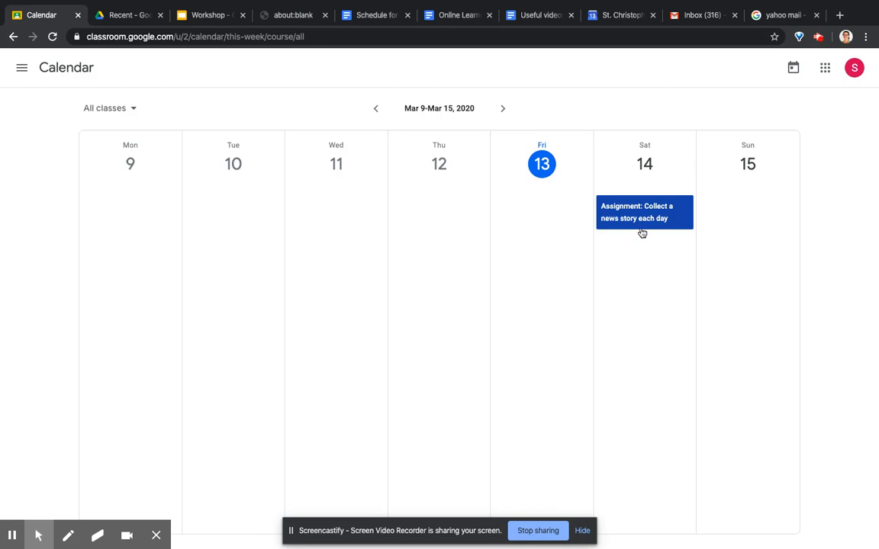
mouse_move(625, 219)
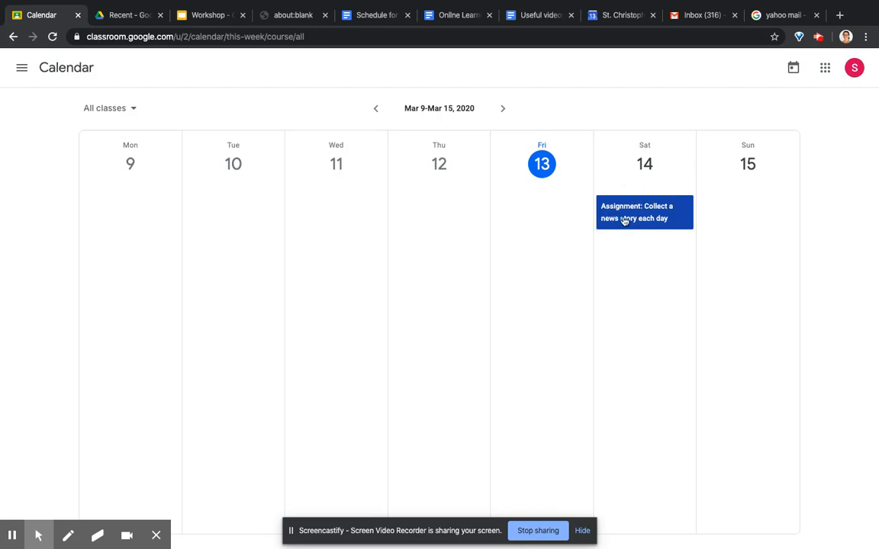
mouse_move(627, 143)
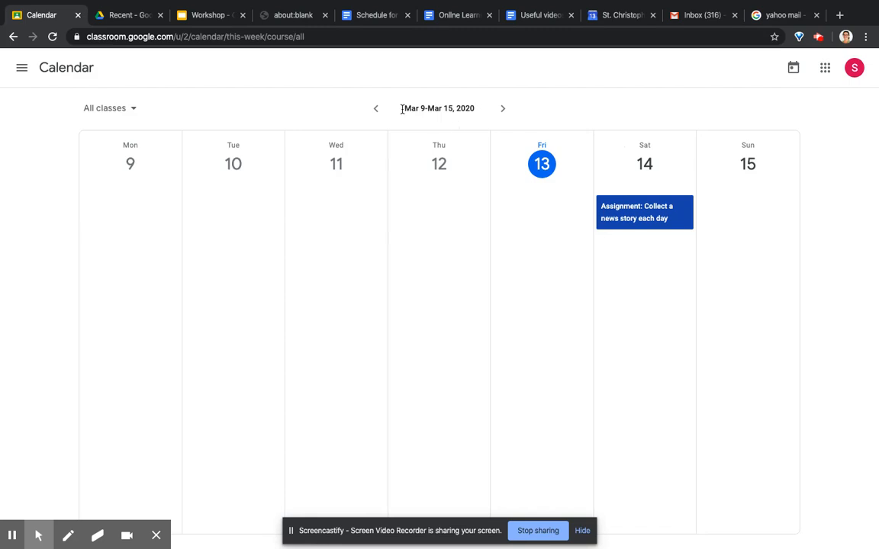
Go to the student's To-do list from the main Classroom menu.
click(21, 67)
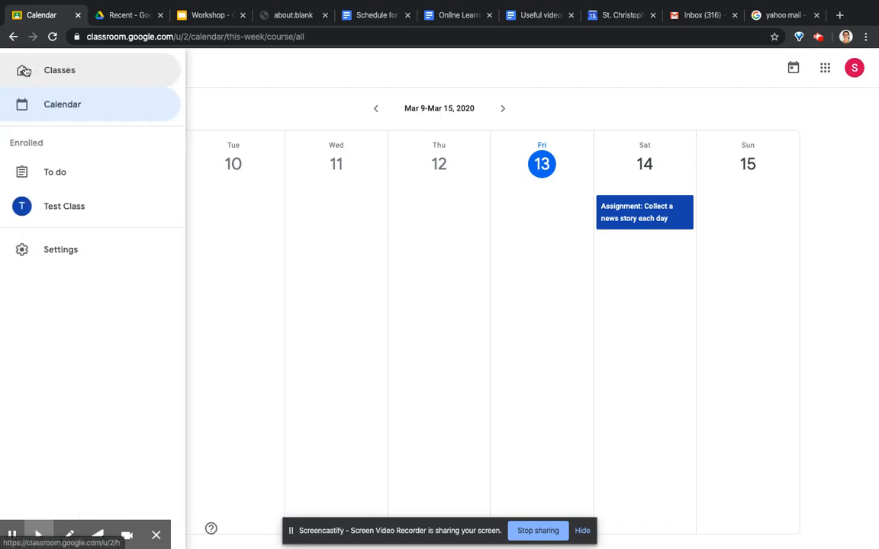
mouse_move(43, 171)
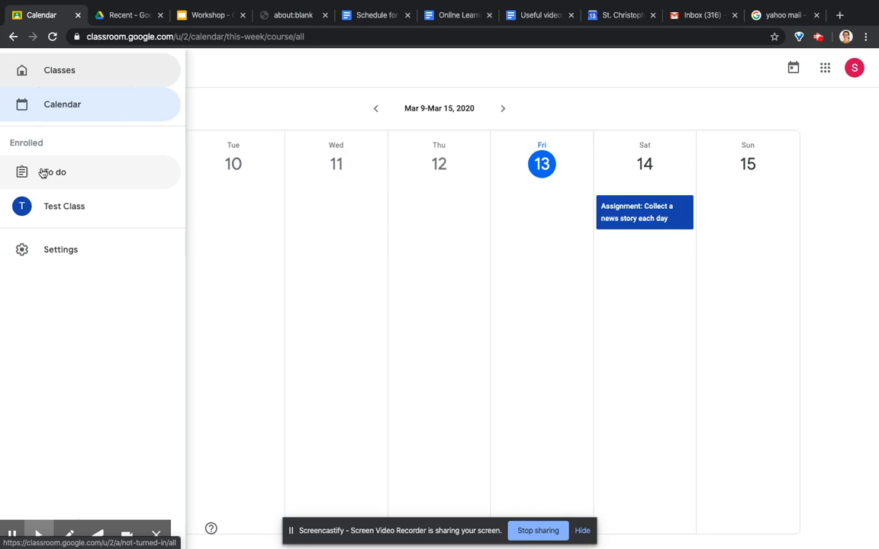
mouse_move(69, 174)
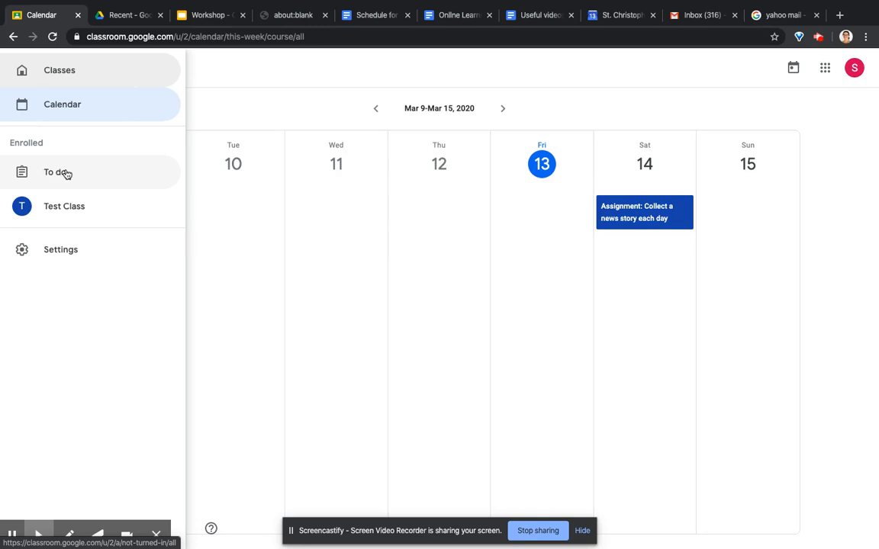
click(58, 171)
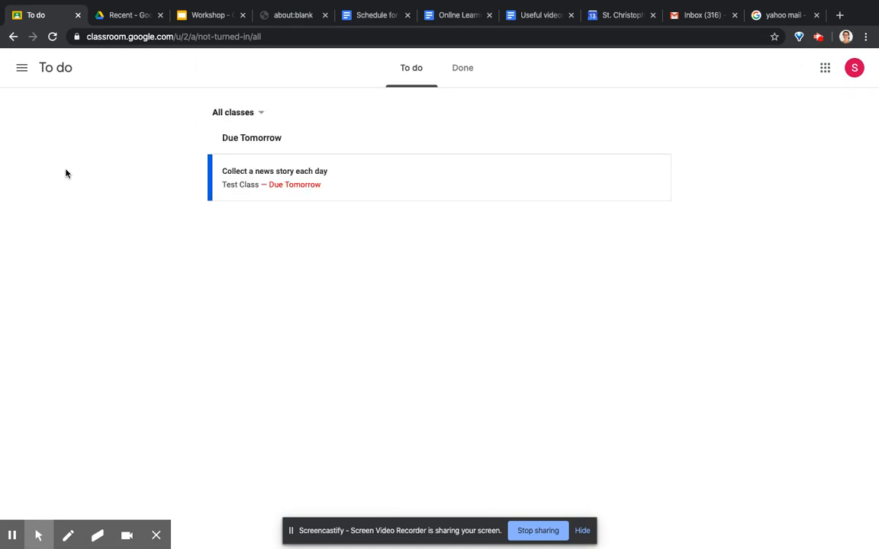
mouse_move(269, 113)
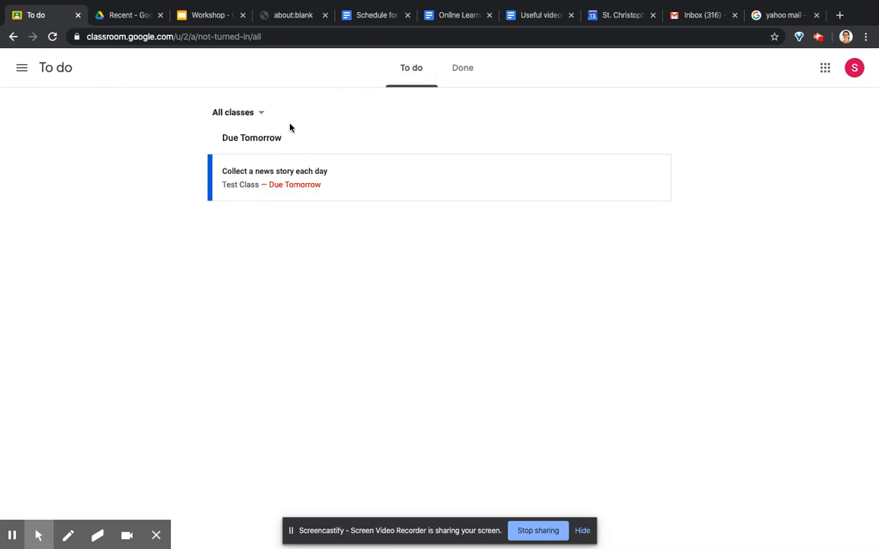
mouse_move(235, 209)
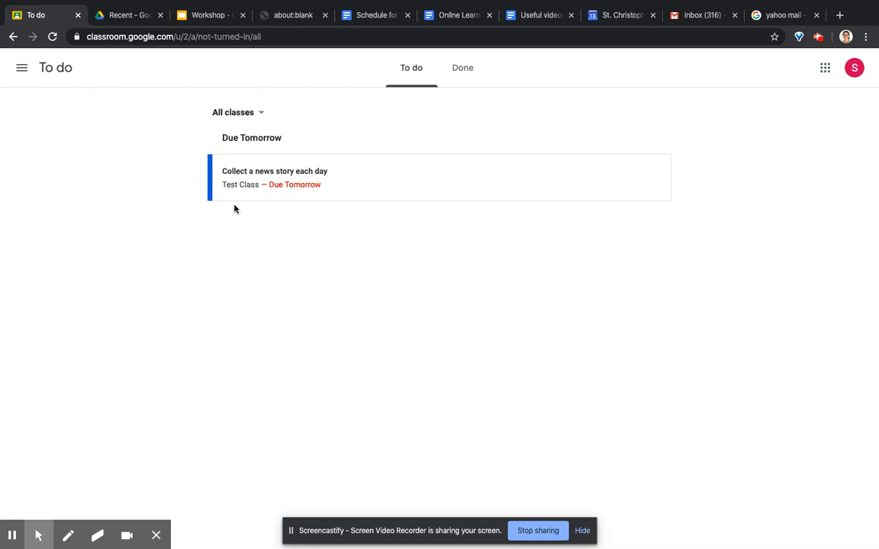
mouse_move(308, 194)
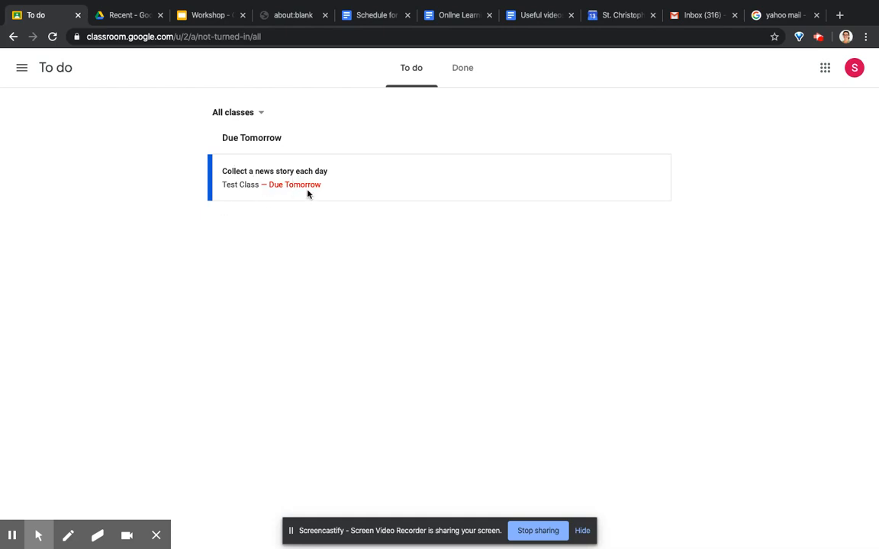
mouse_move(305, 134)
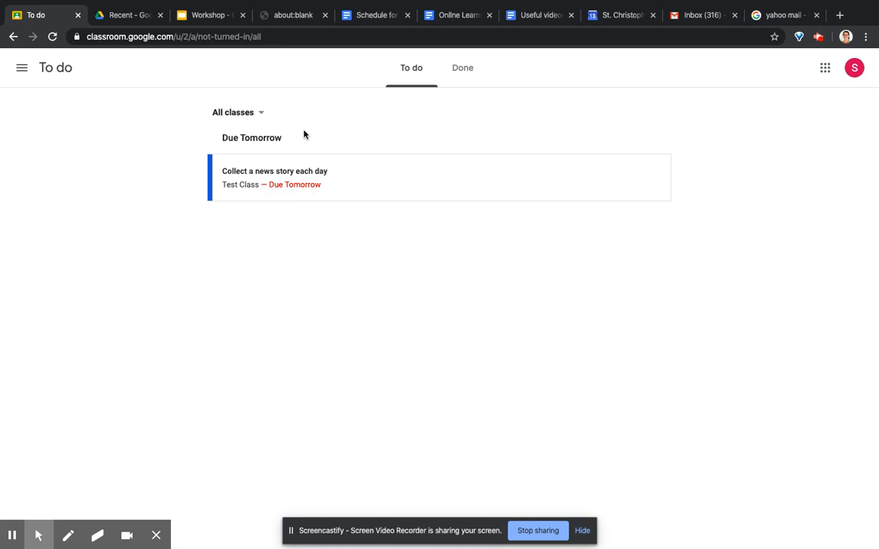
Check the Done list of handed-in work twice, returning to outstanding assignments each time.
click(459, 70)
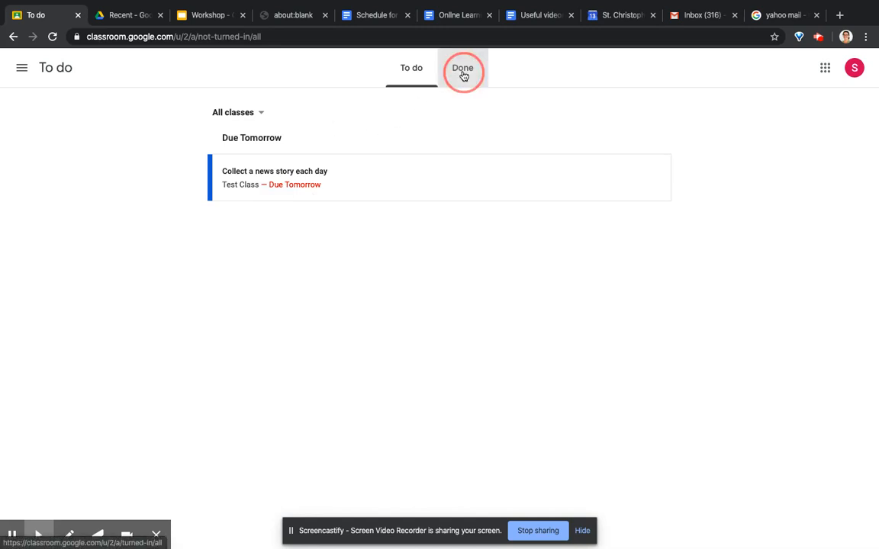
click(461, 72)
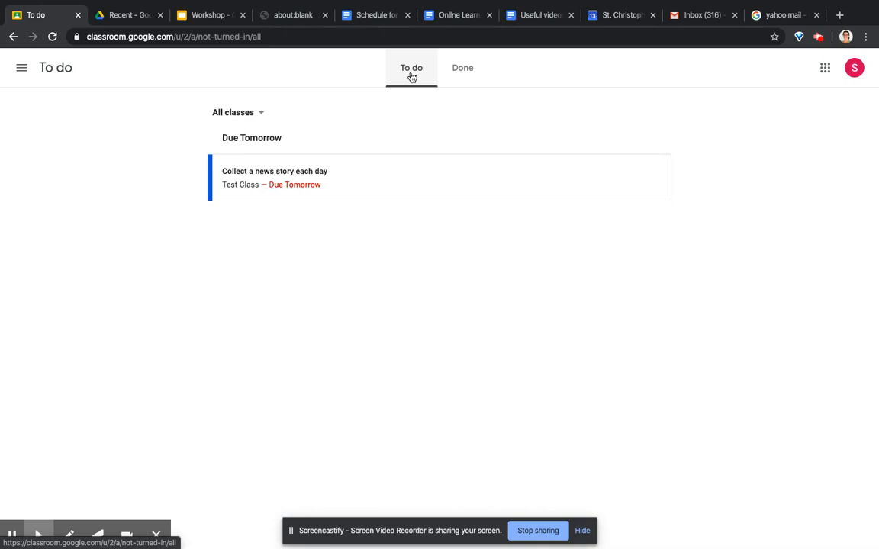
mouse_move(415, 86)
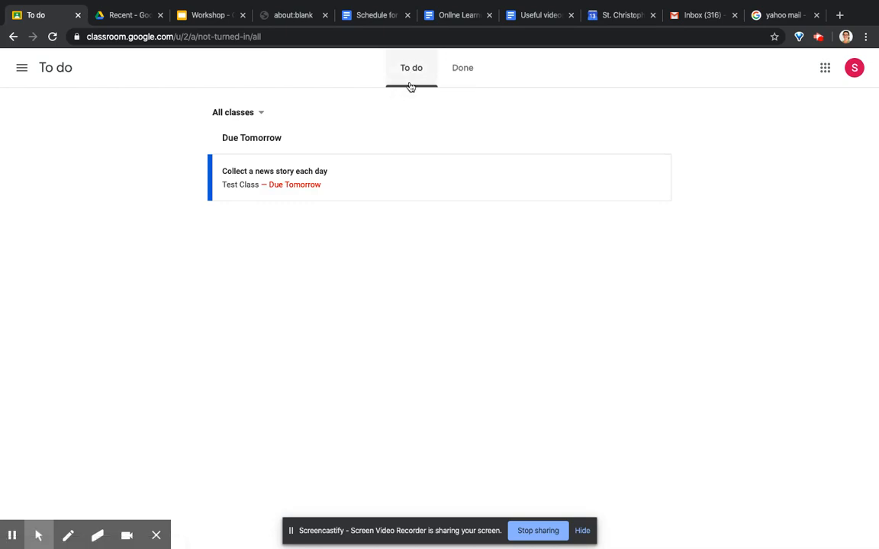
mouse_move(463, 69)
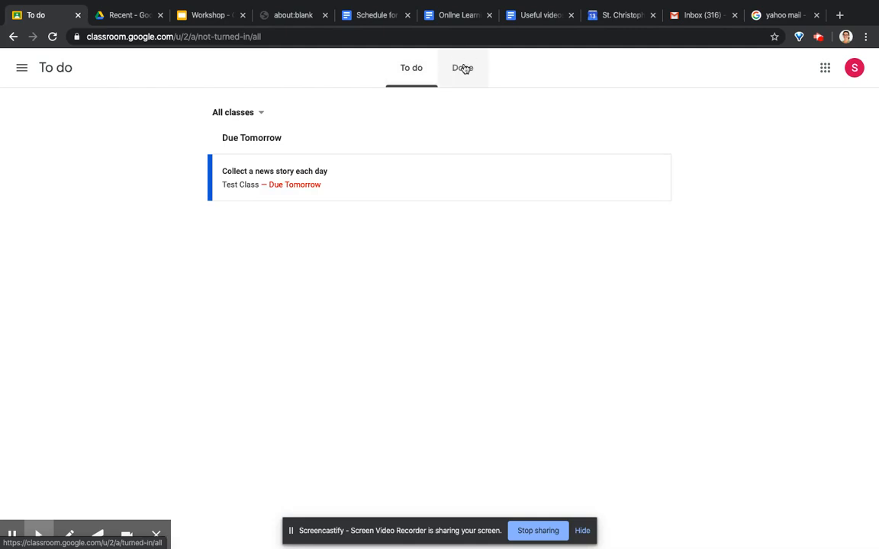
click(461, 67)
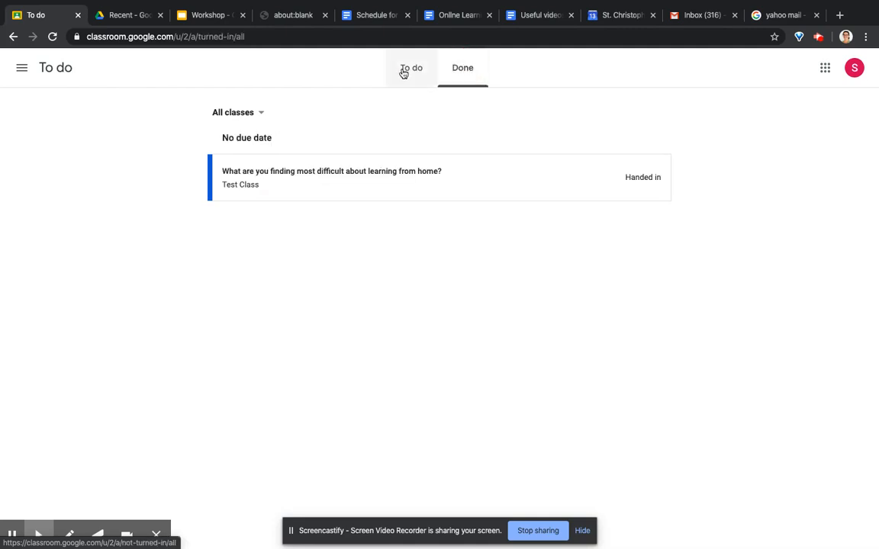
click(409, 67)
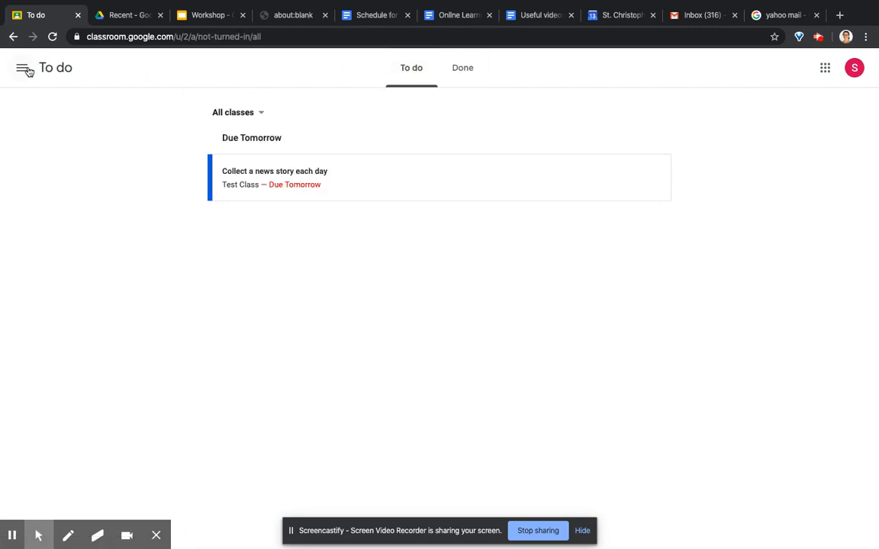
click(24, 71)
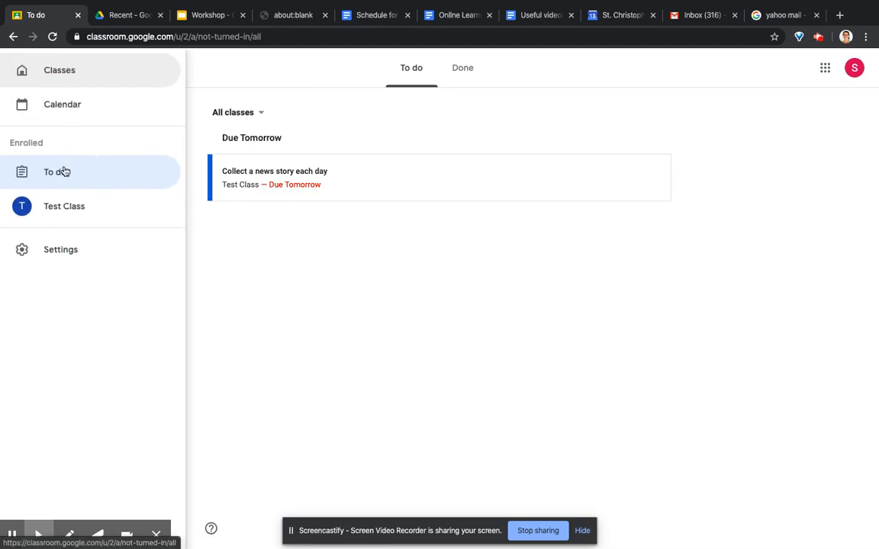
click(66, 206)
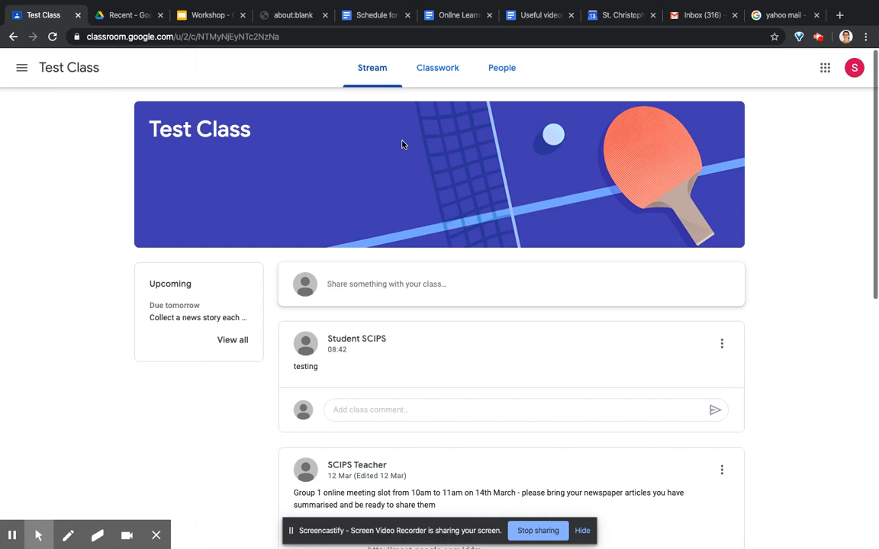
mouse_move(157, 351)
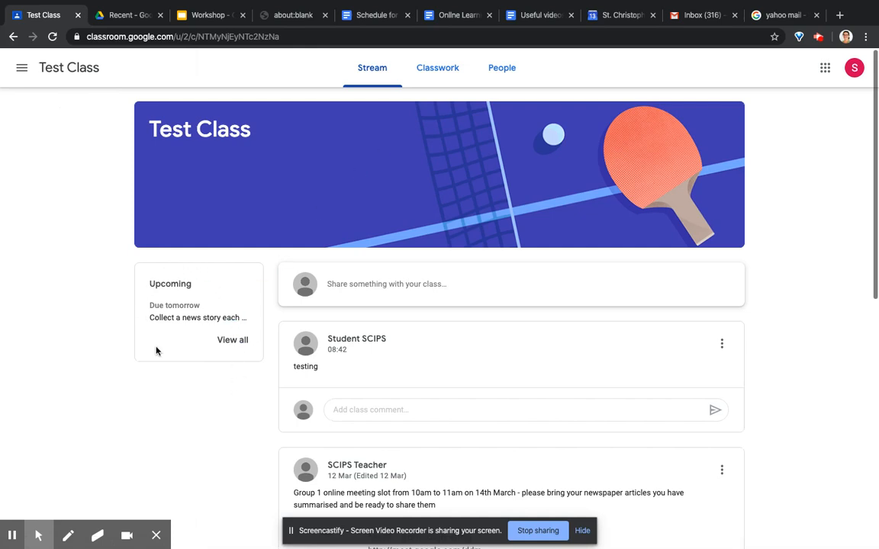
mouse_move(210, 145)
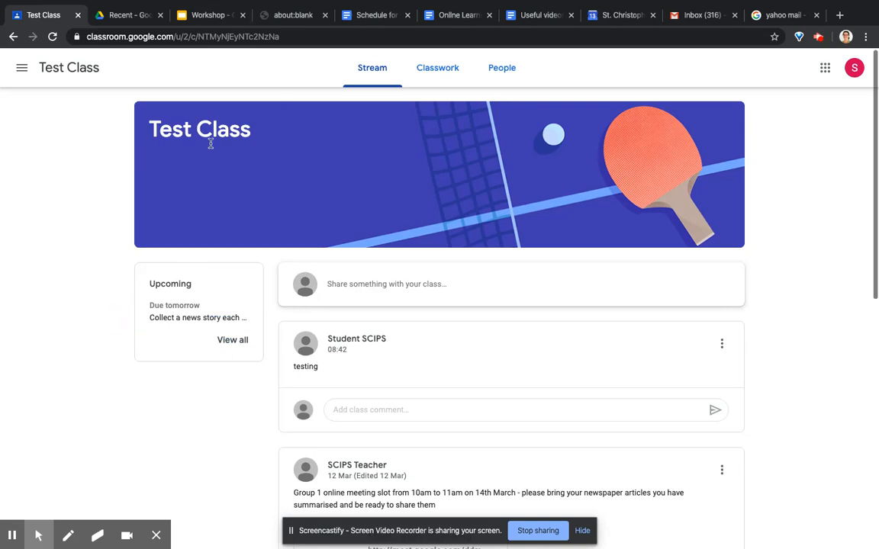
mouse_move(215, 296)
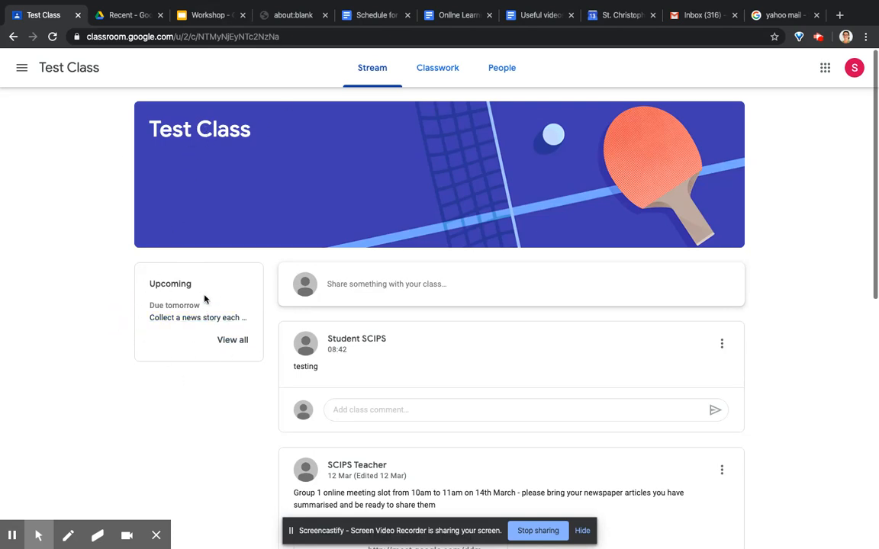
mouse_move(180, 327)
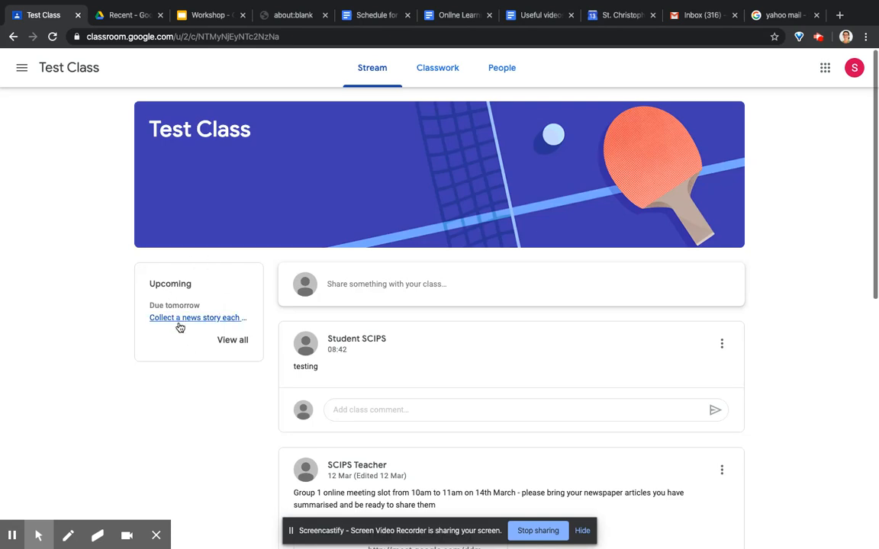
mouse_move(185, 343)
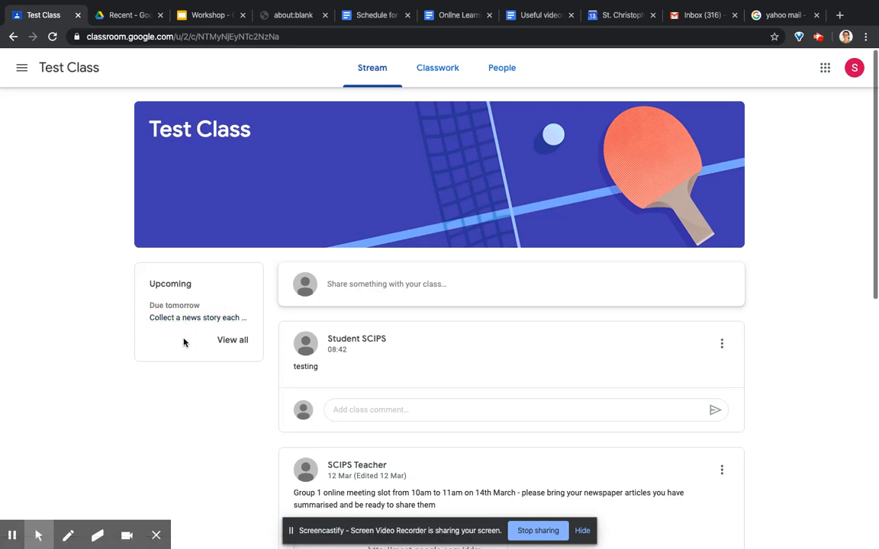
mouse_move(338, 329)
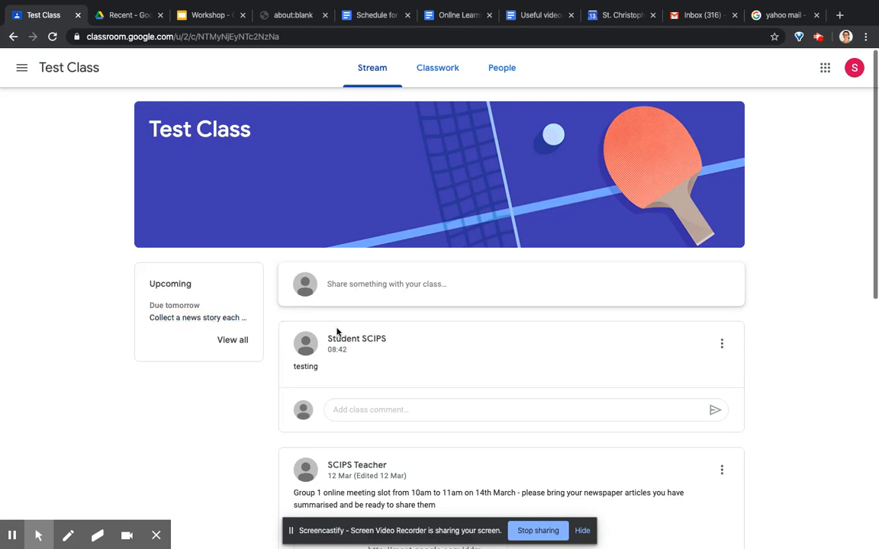
Post the class comment 'fsghjfgjgfsahj' on the teacher's Group 1 meeting announcement.
scroll(down, 3)
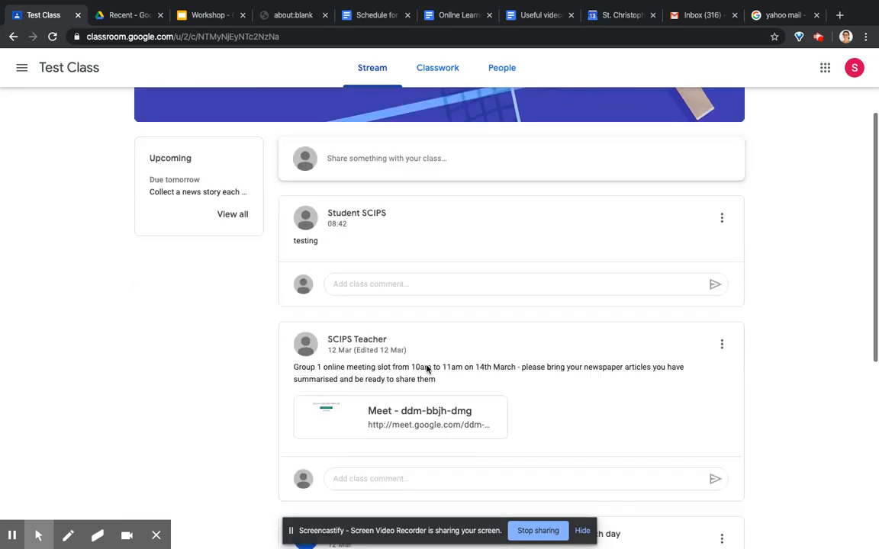
scroll(down, 3)
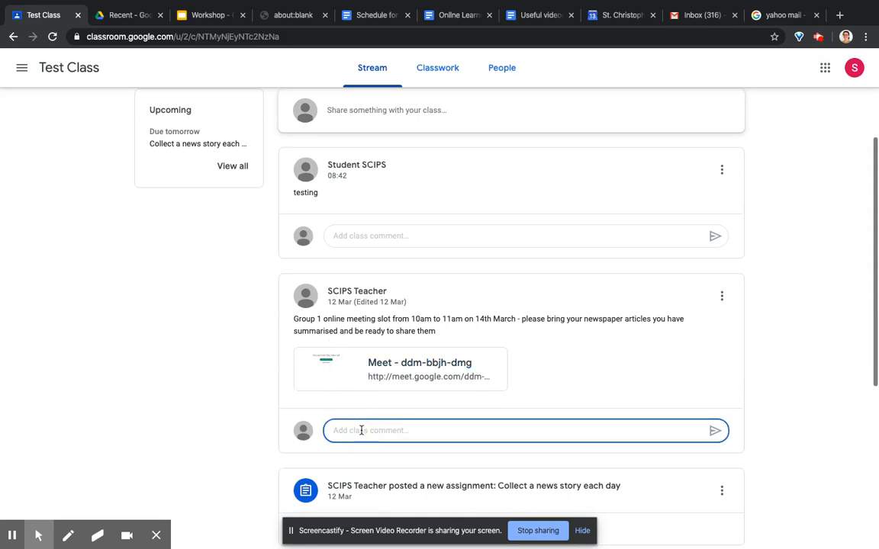
text(fsghjfgjgfsahj)
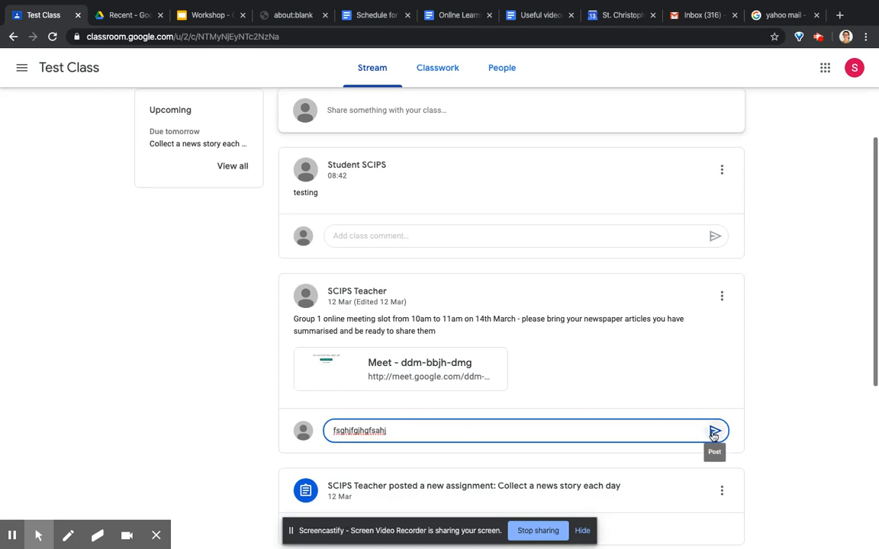
click(714, 431)
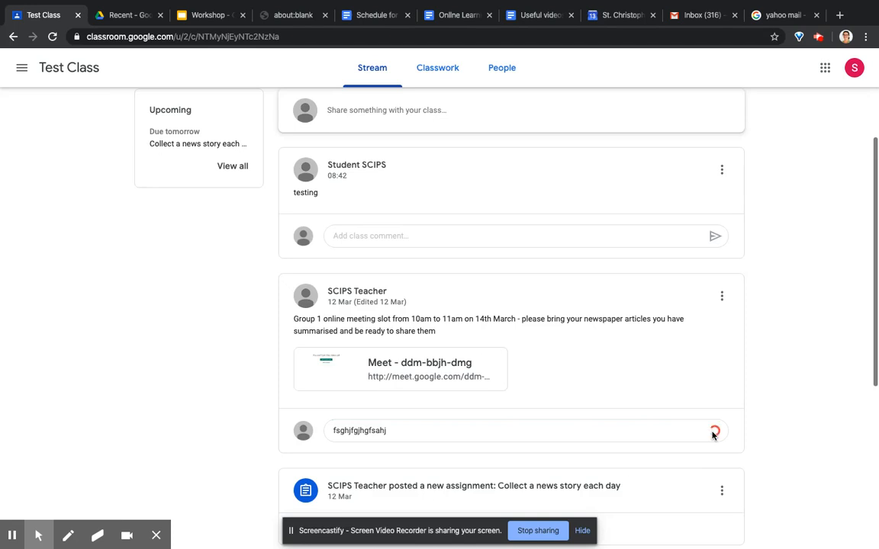
click(714, 430)
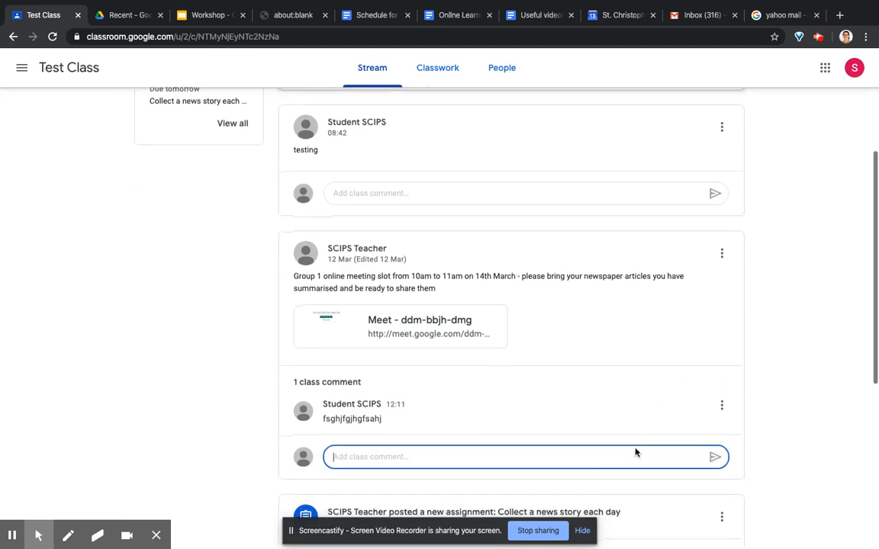
click(722, 400)
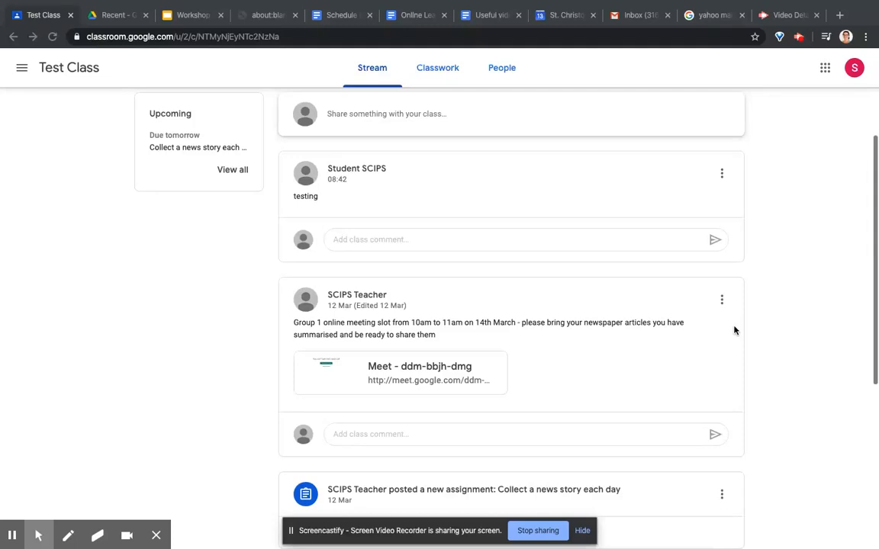
mouse_move(755, 290)
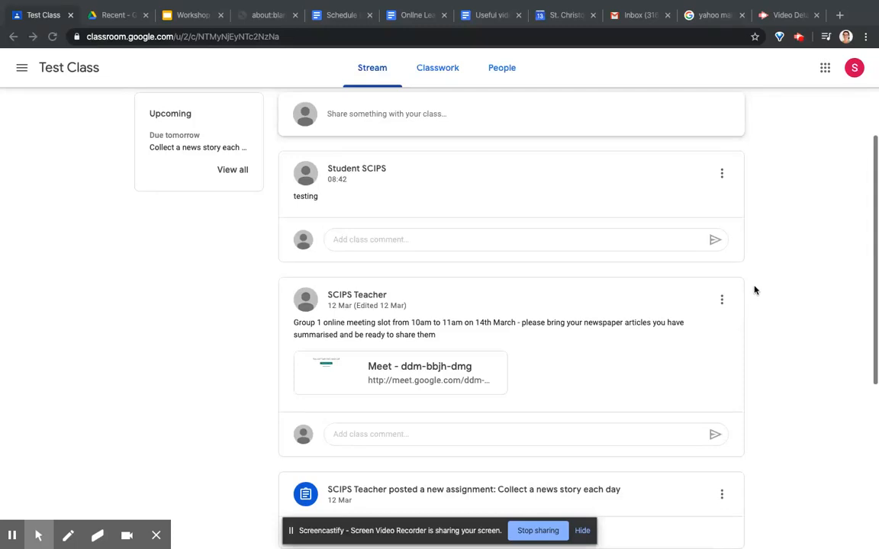
scroll(down, 3)
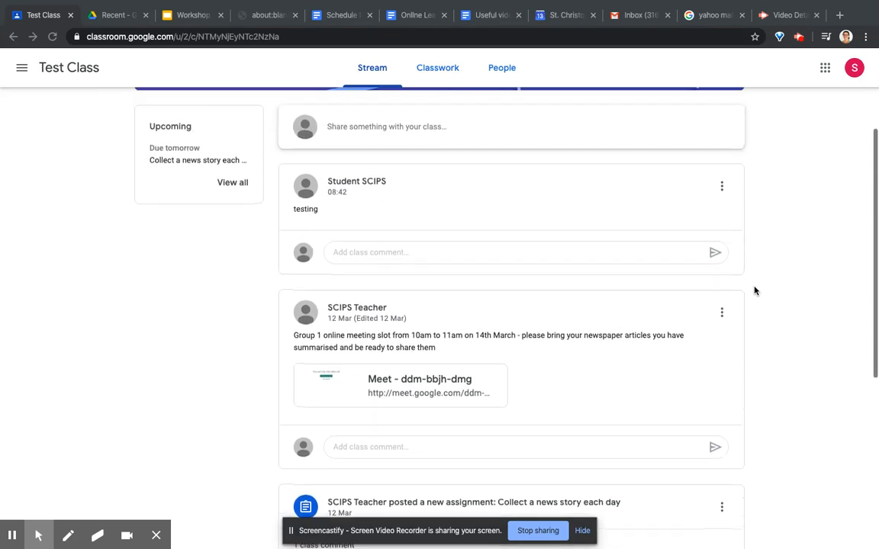
scroll(down, 3)
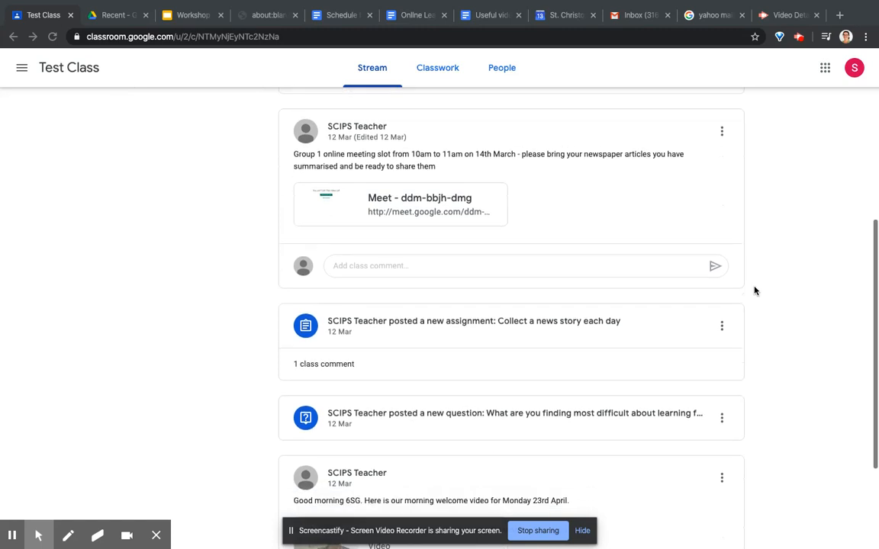
scroll(down, 3)
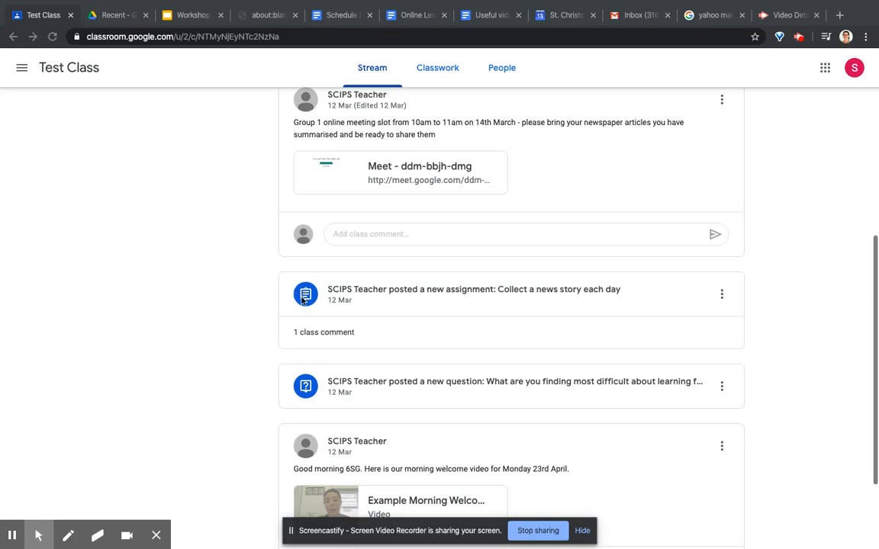
mouse_move(322, 339)
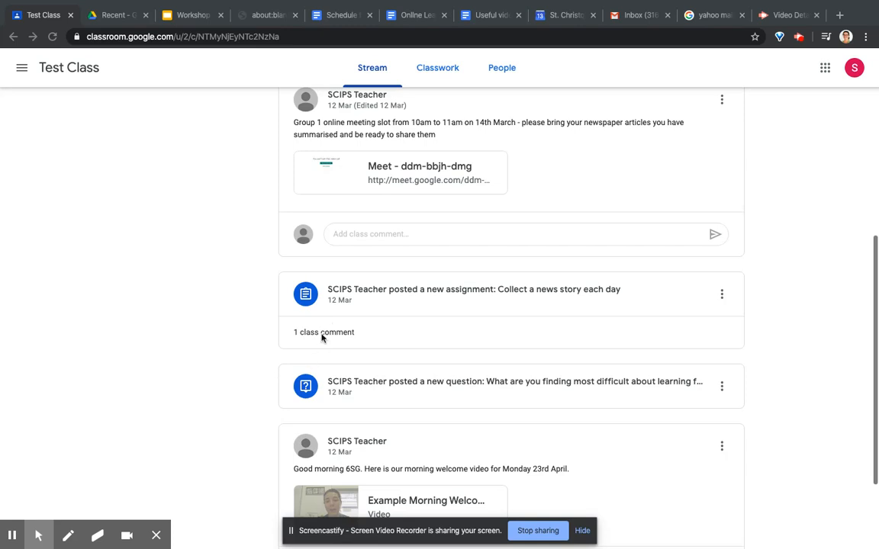
mouse_move(327, 363)
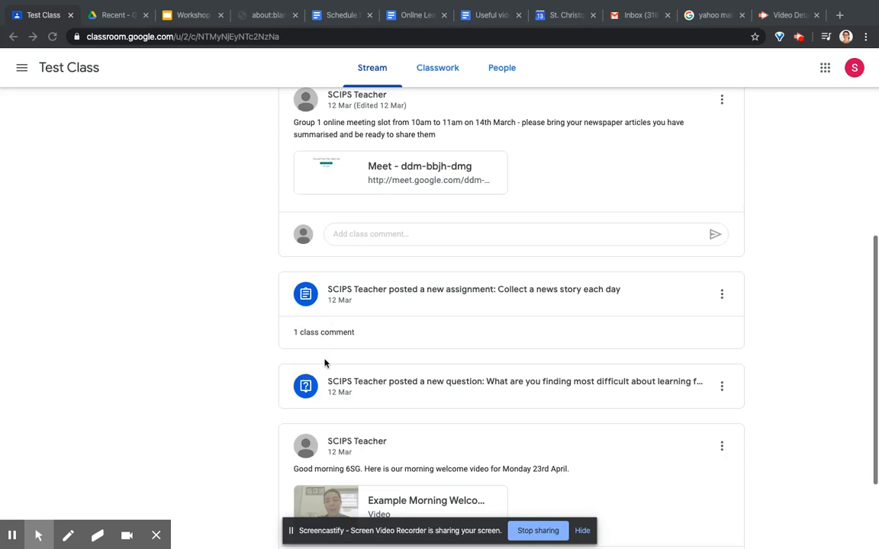
mouse_move(397, 359)
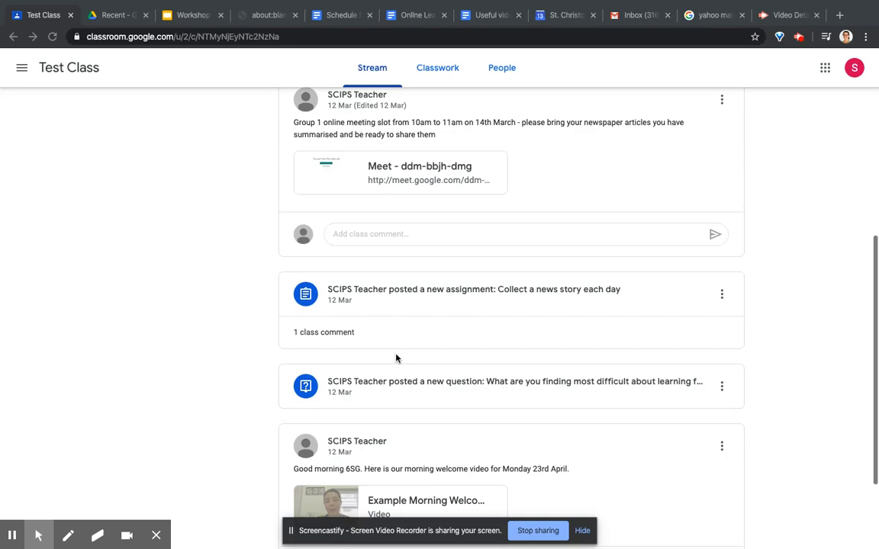
mouse_move(463, 389)
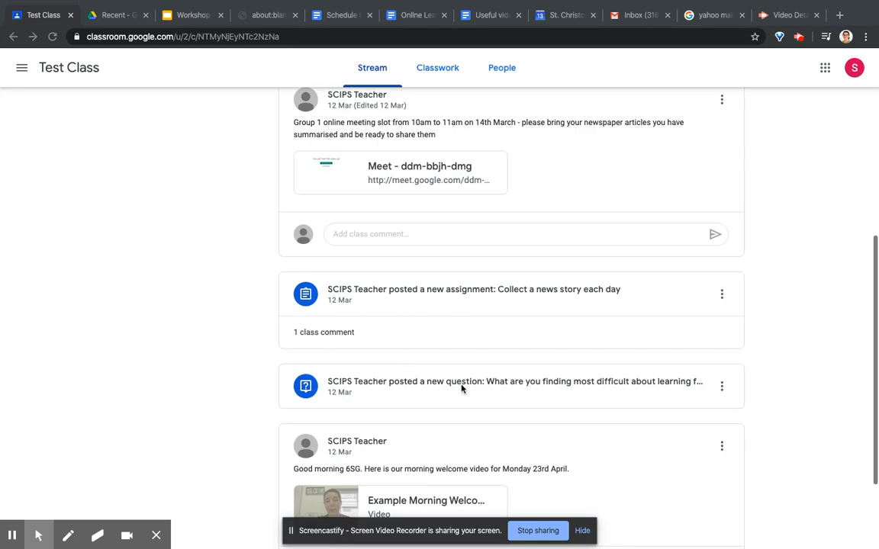
scroll(up, 3)
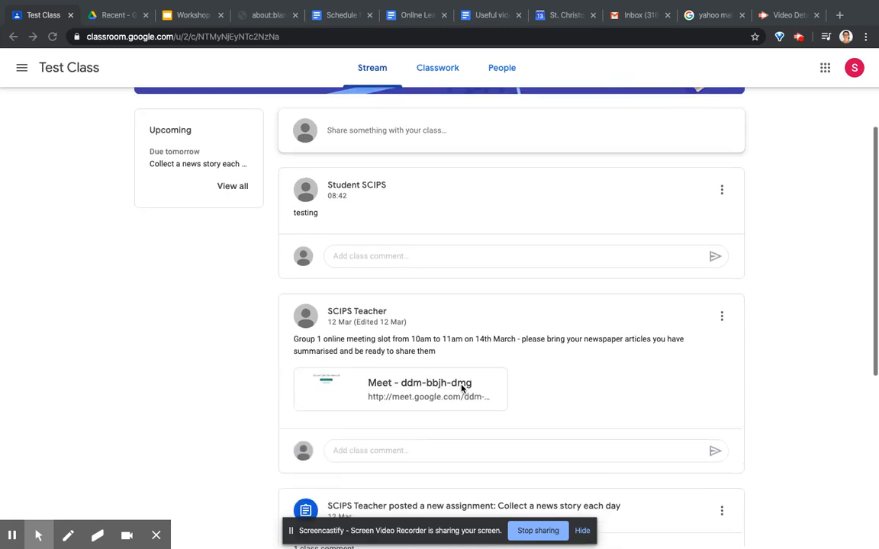
scroll(down, 3)
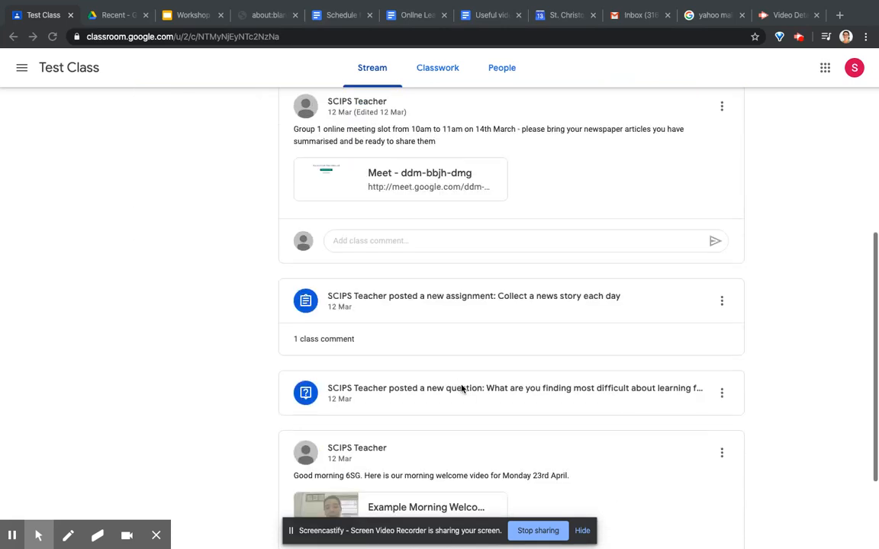